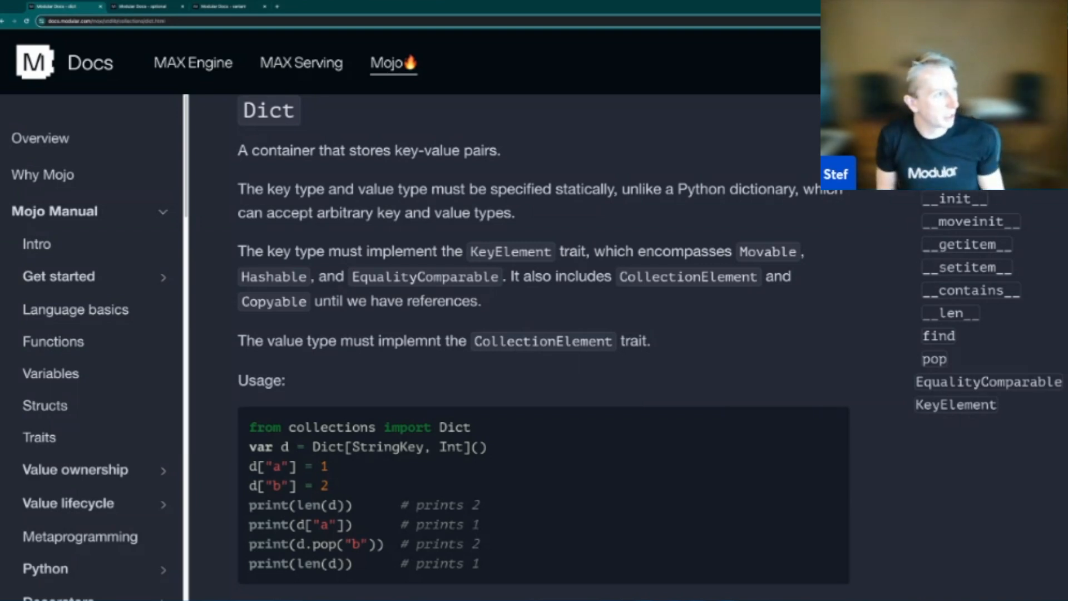
mouse_move(538, 453)
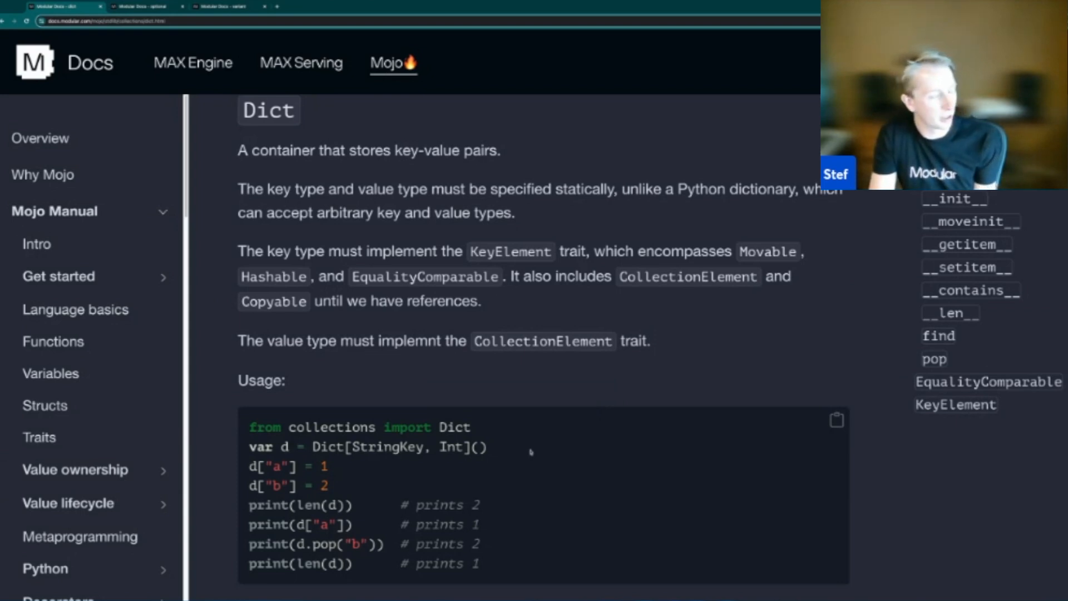
mouse_move(519, 452)
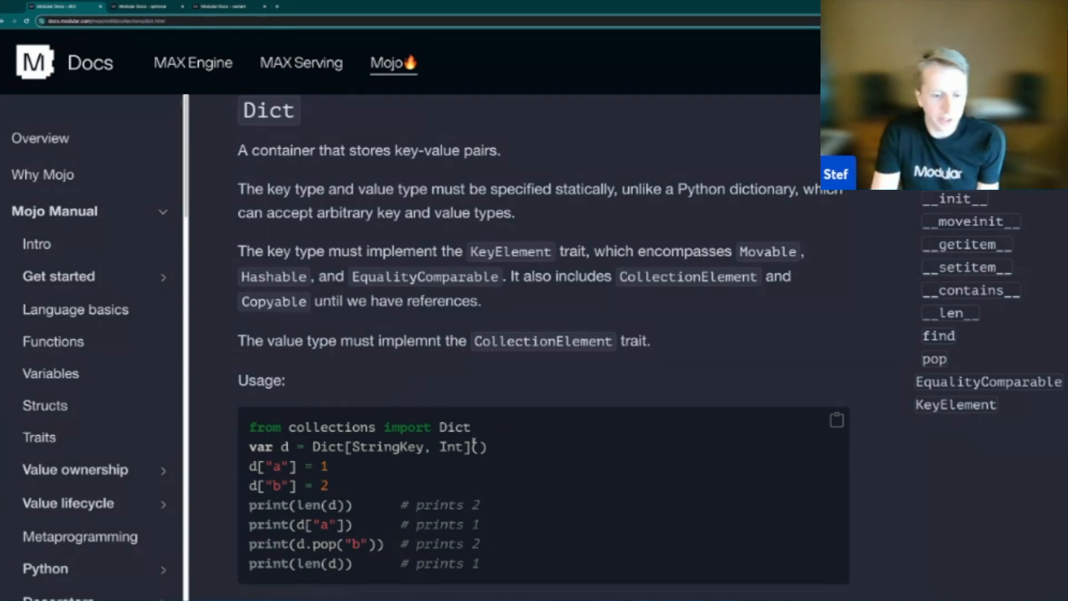
Scroll the Dict page past the usage example and its trait requirements toward the DictEntry section.
scroll("down", 3)
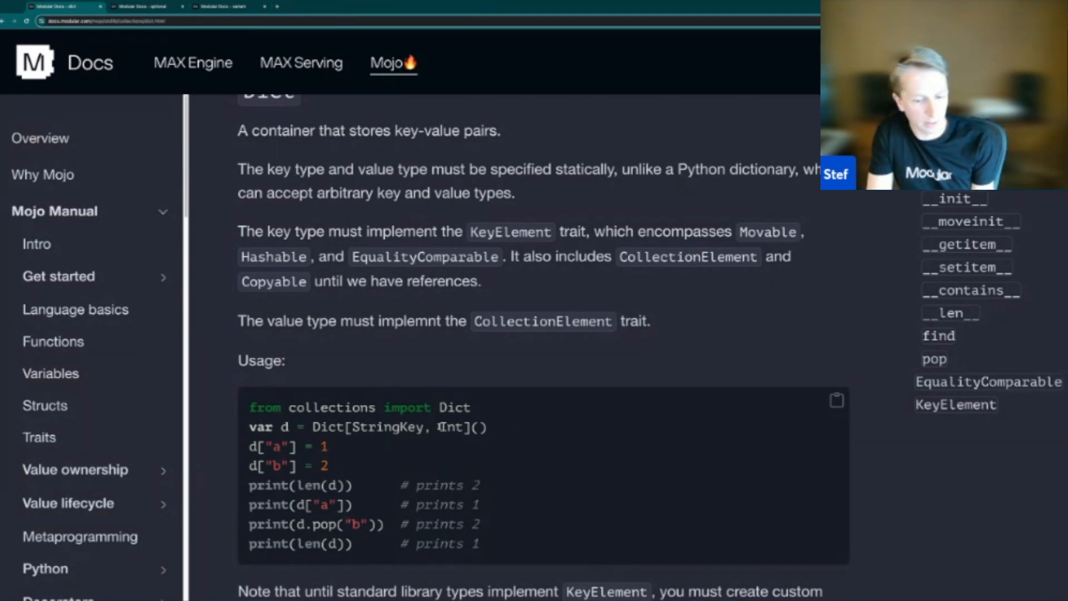
double_click(453, 427)
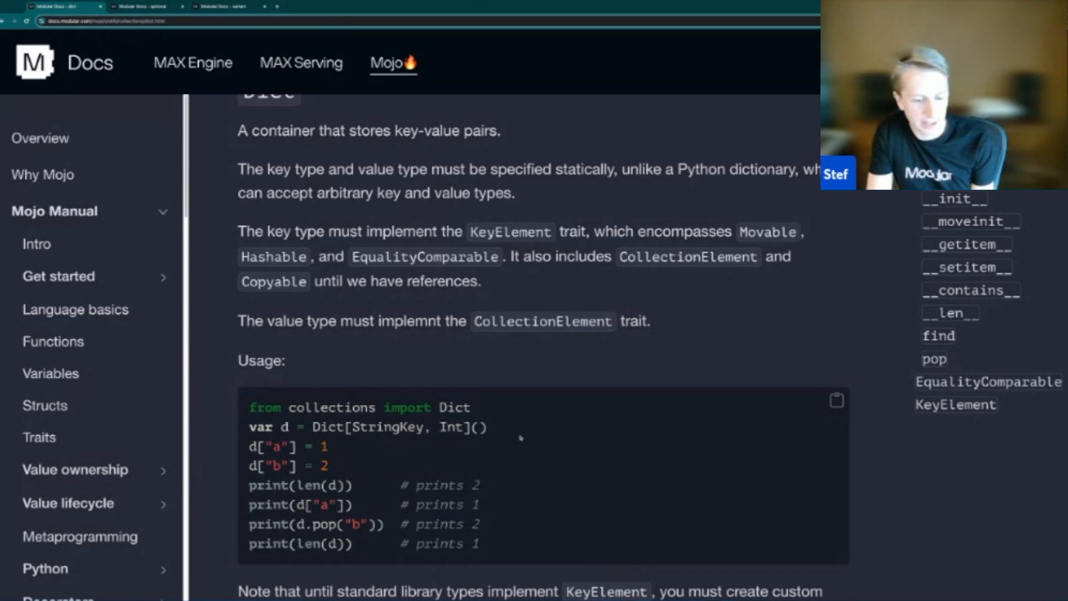
scroll("down", 3)
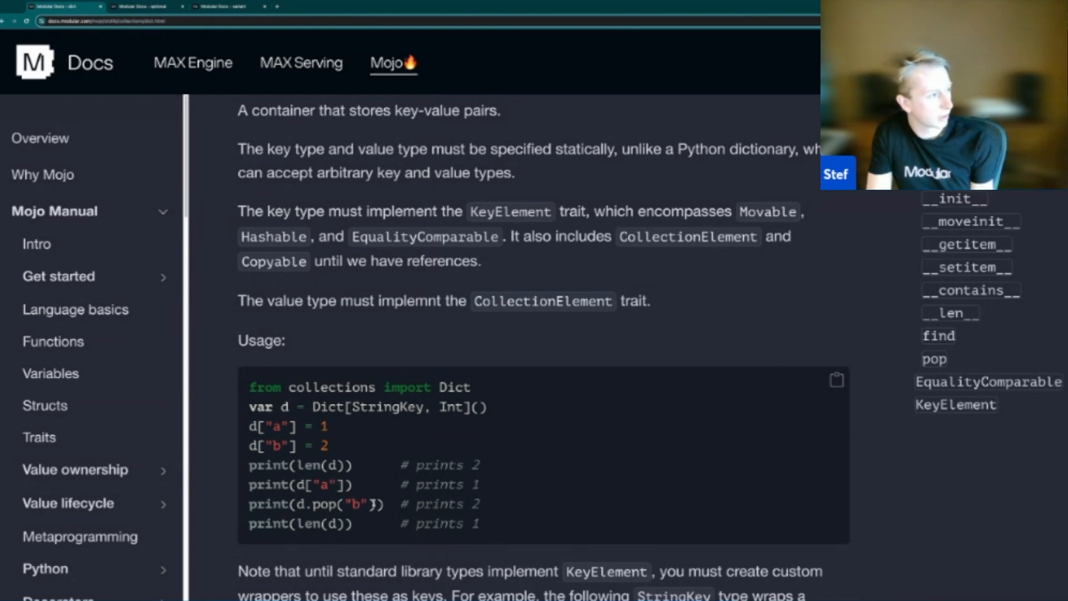
scroll("up", 3)
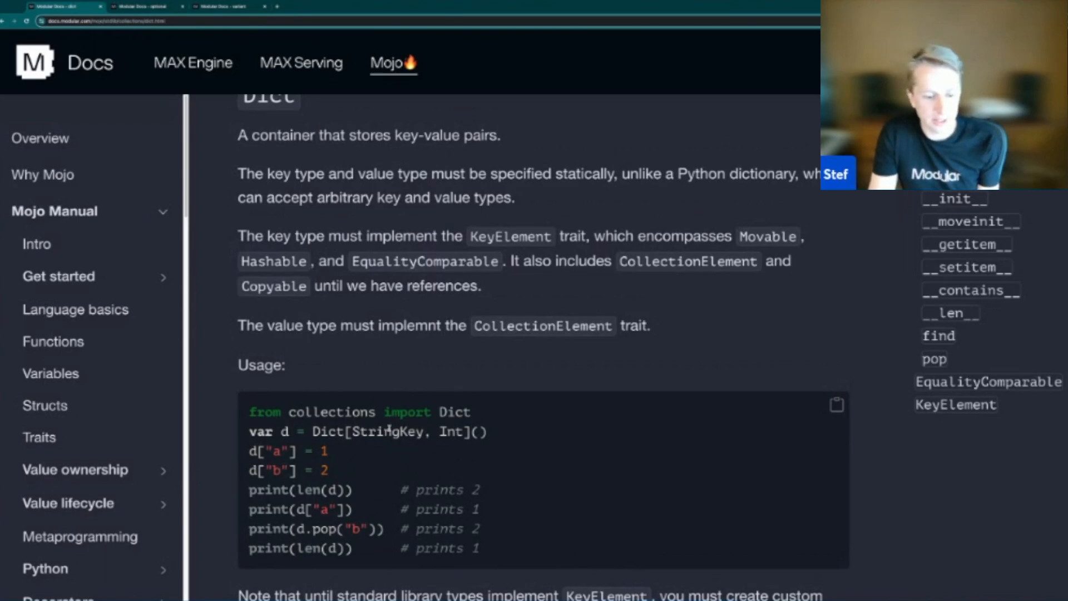
double_click(386, 432)
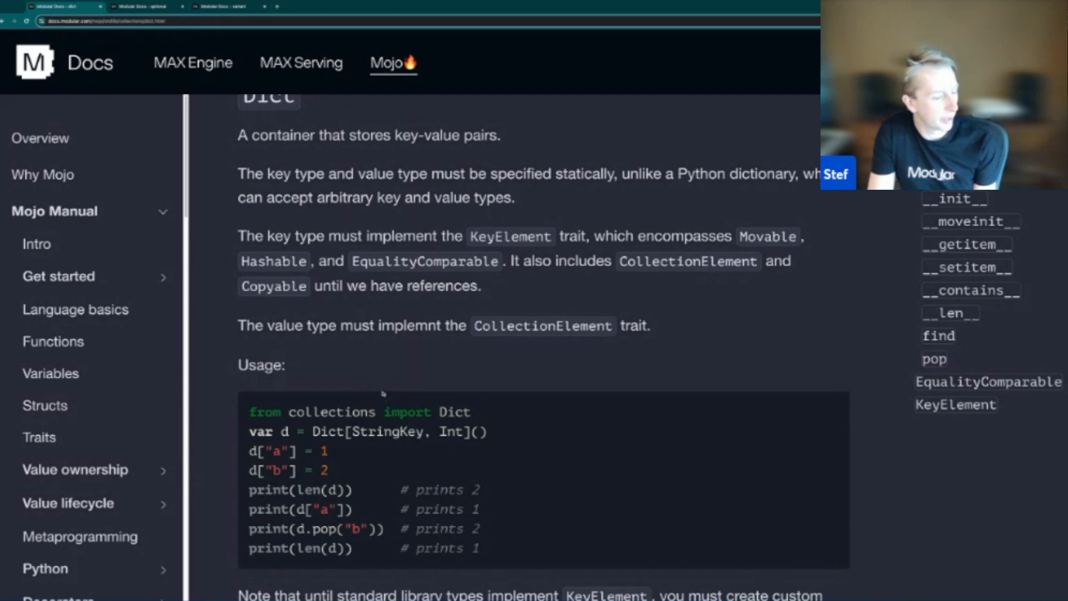
mouse_move(426, 362)
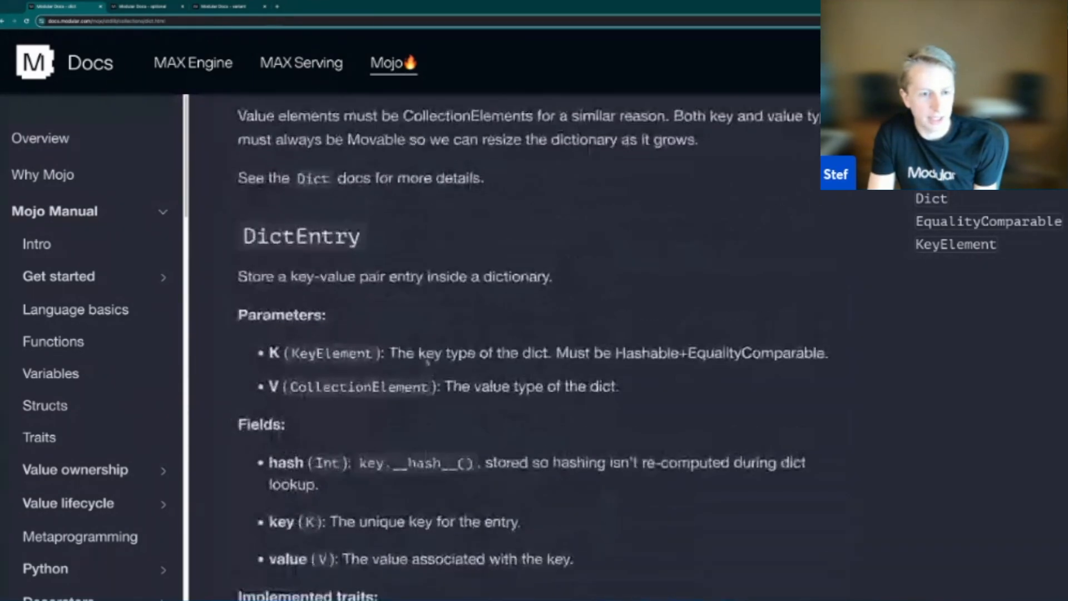
Read the StringKey wrapper example, then scroll back up to the Dict usage code block.
scroll("down", 3)
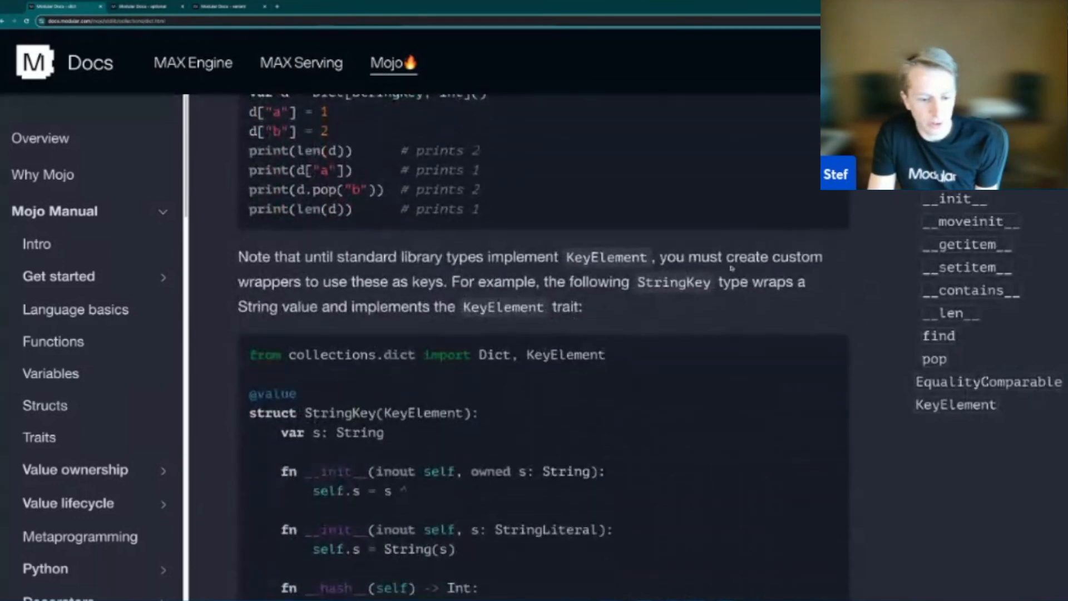
scroll("down", 3)
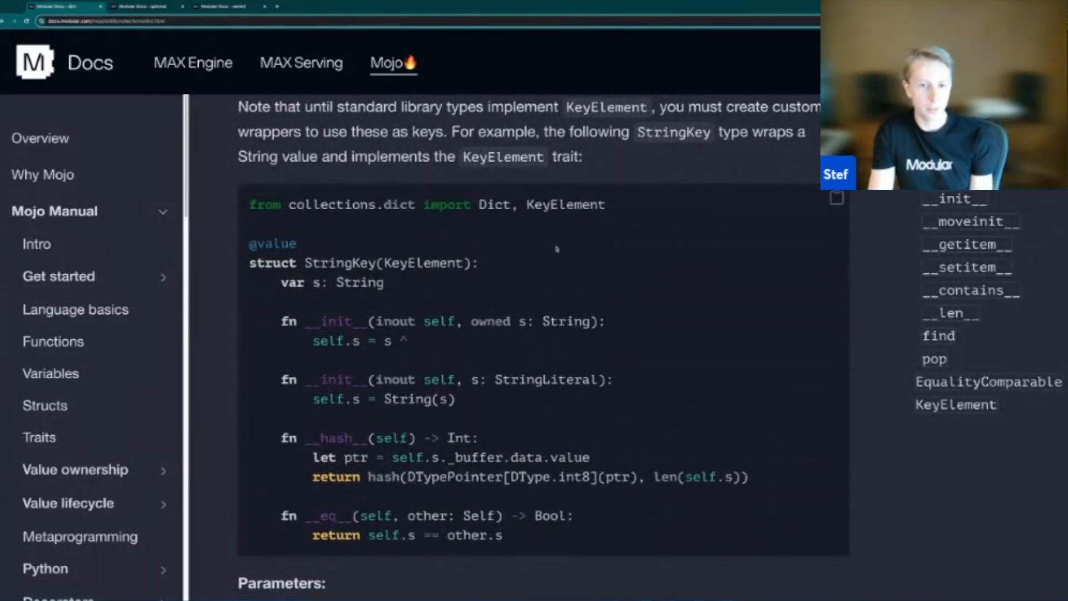
double_click(566, 205)
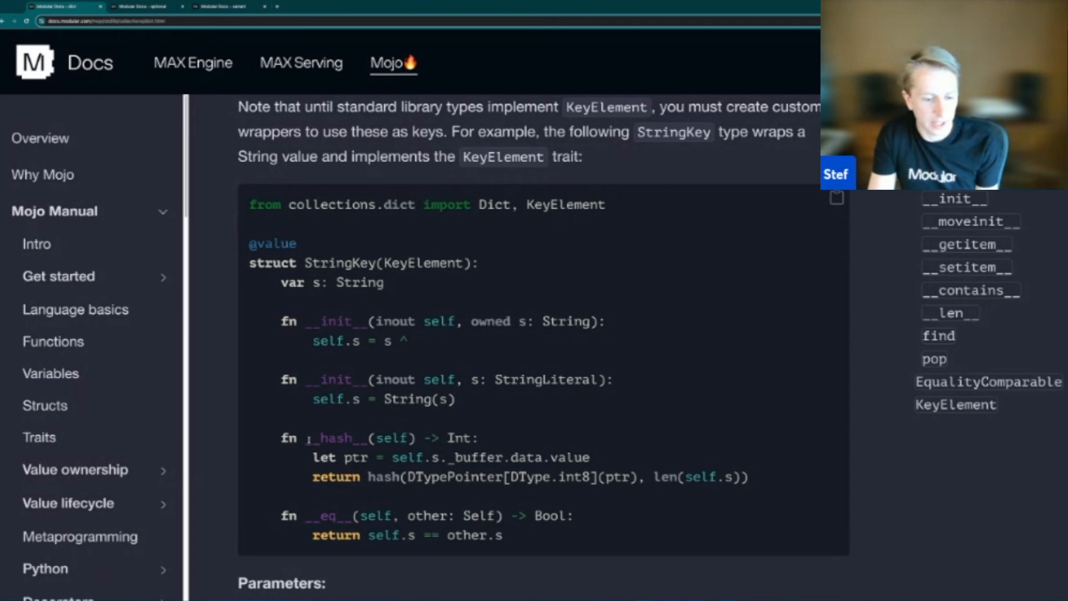
double_click(334, 437)
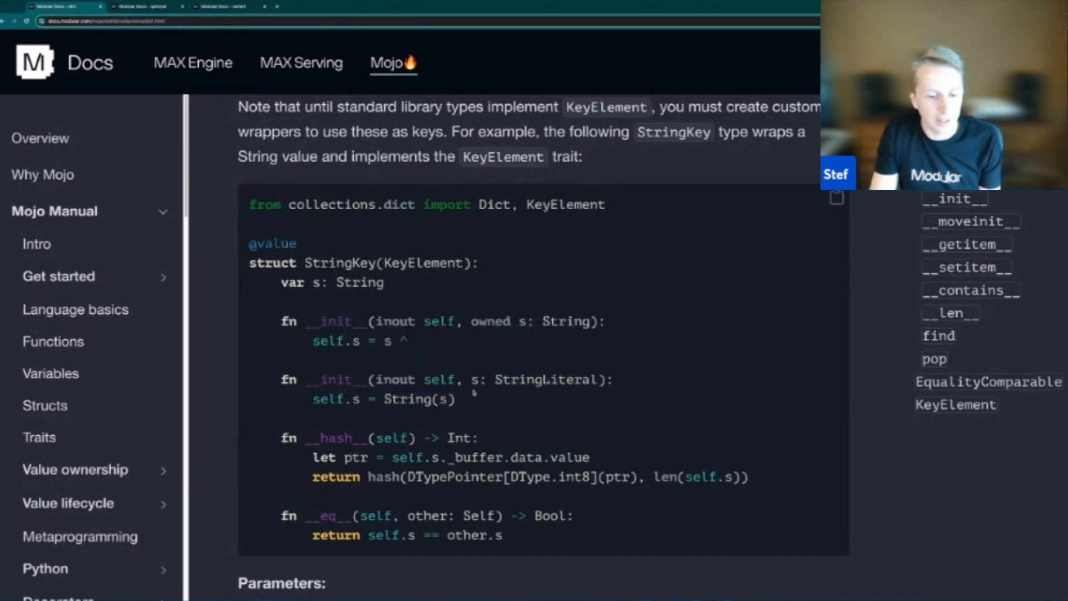
scroll("up", 3)
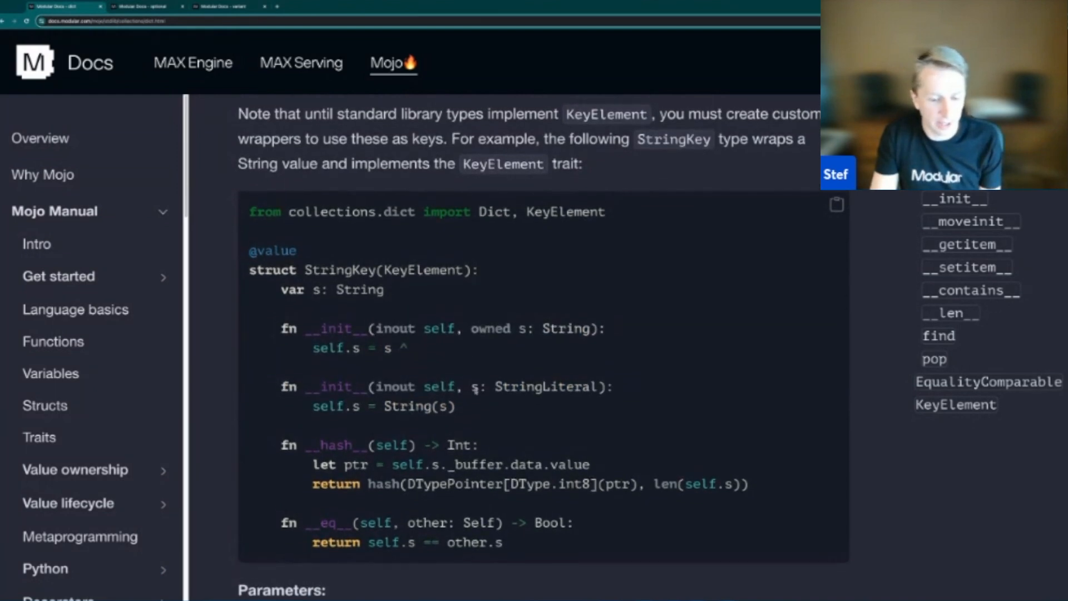
scroll("up", 3)
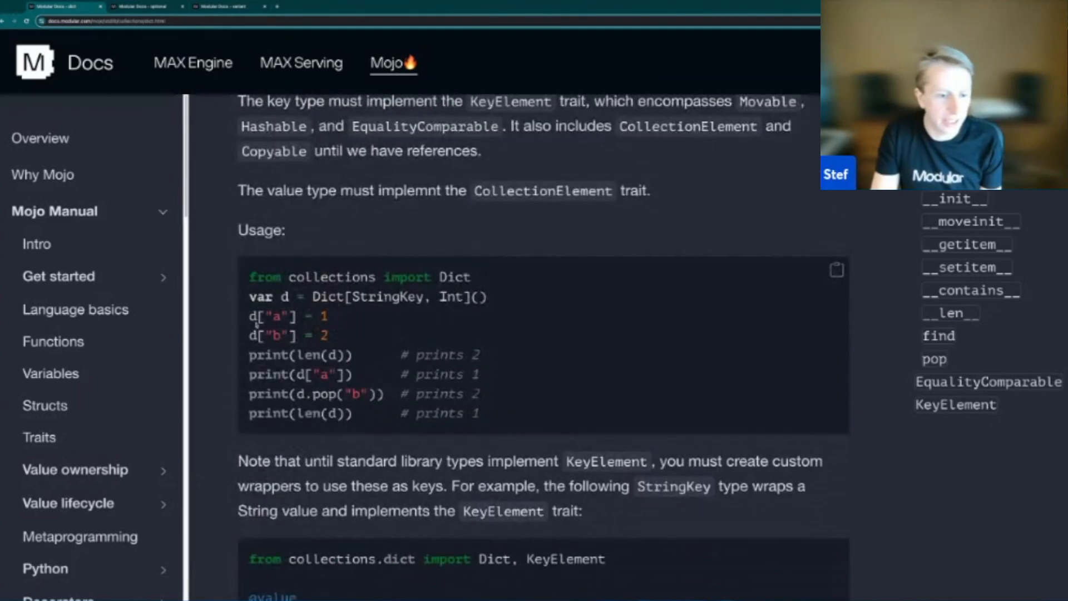
Review the Dict example once more, then switch to the Variant page with its IntOrString sum-type example.
double_click(373, 297)
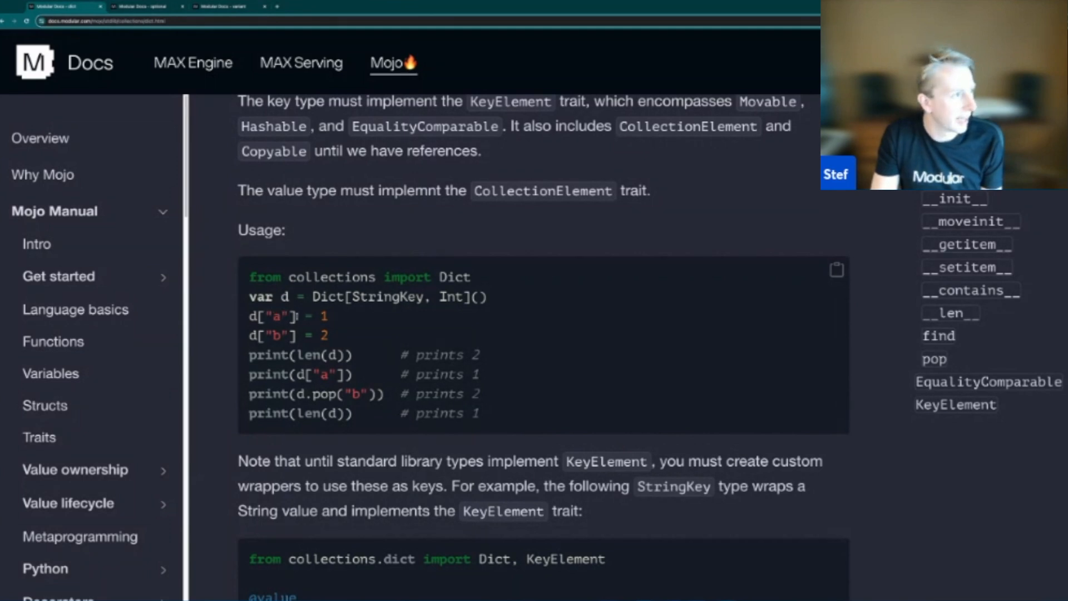
scroll("down", 3)
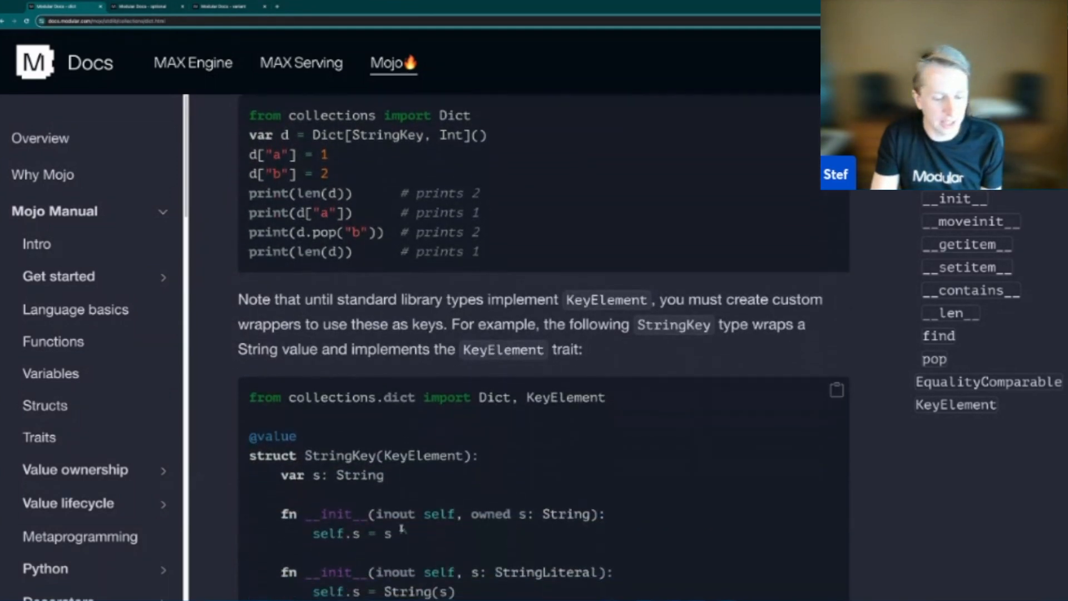
scroll("down", 3)
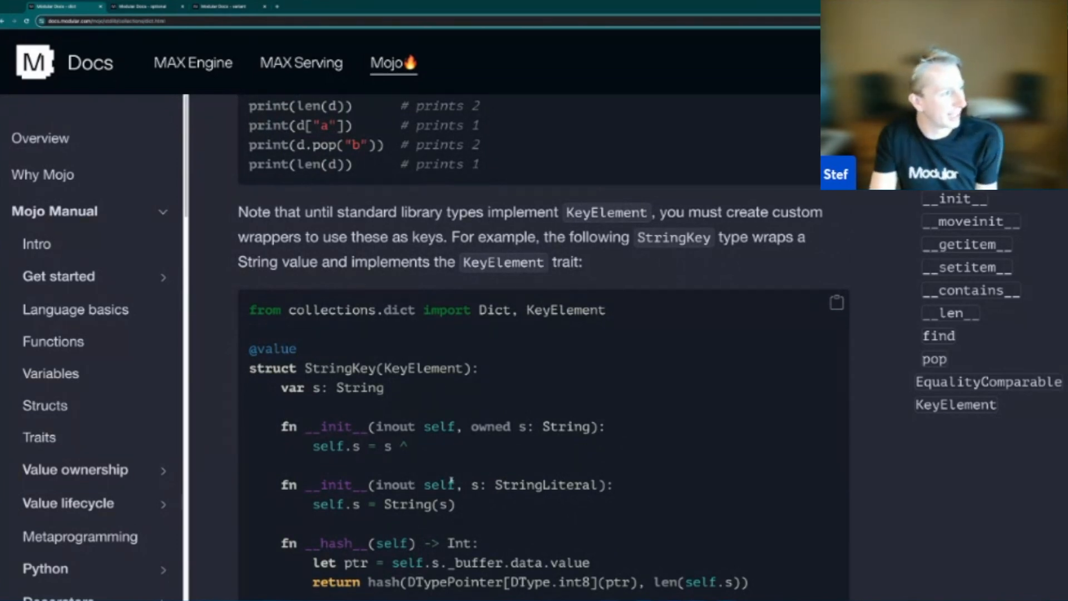
scroll("up", 3)
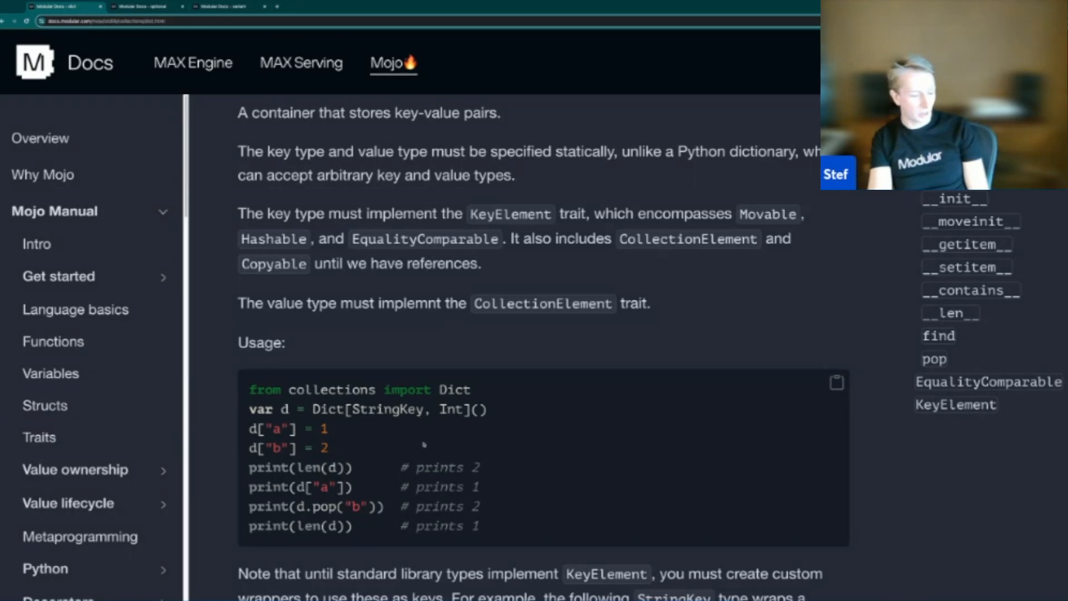
mouse_move(498, 453)
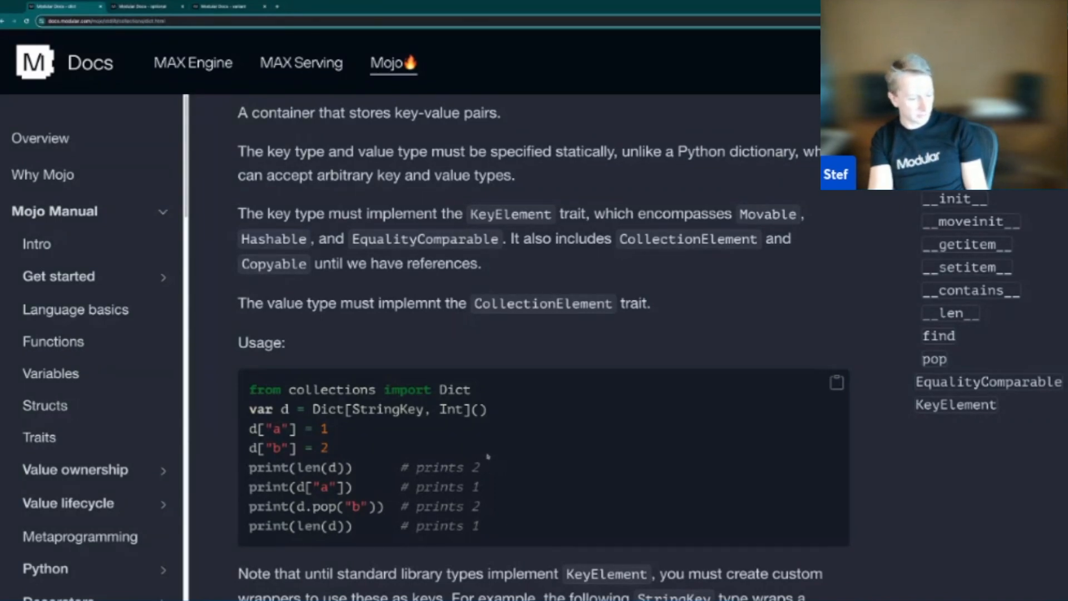
left_click(225, 7)
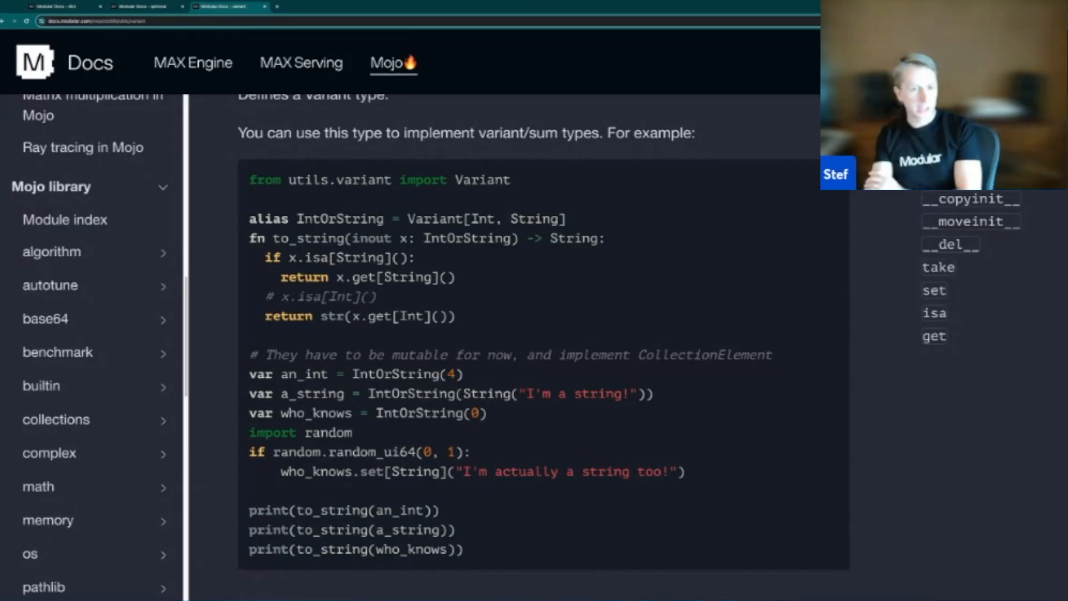
mouse_move(488, 340)
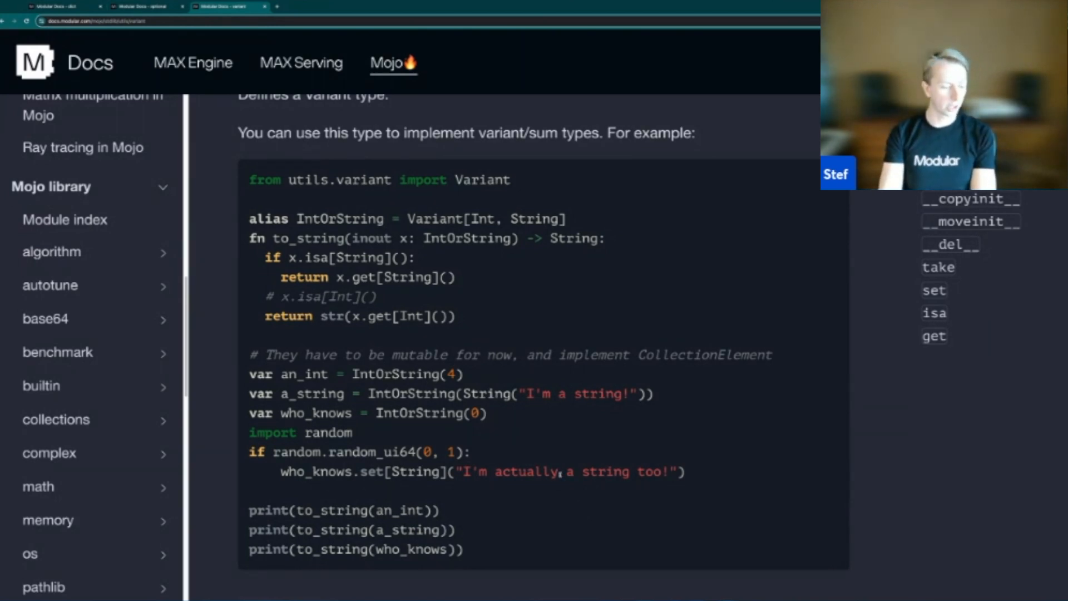
mouse_move(509, 420)
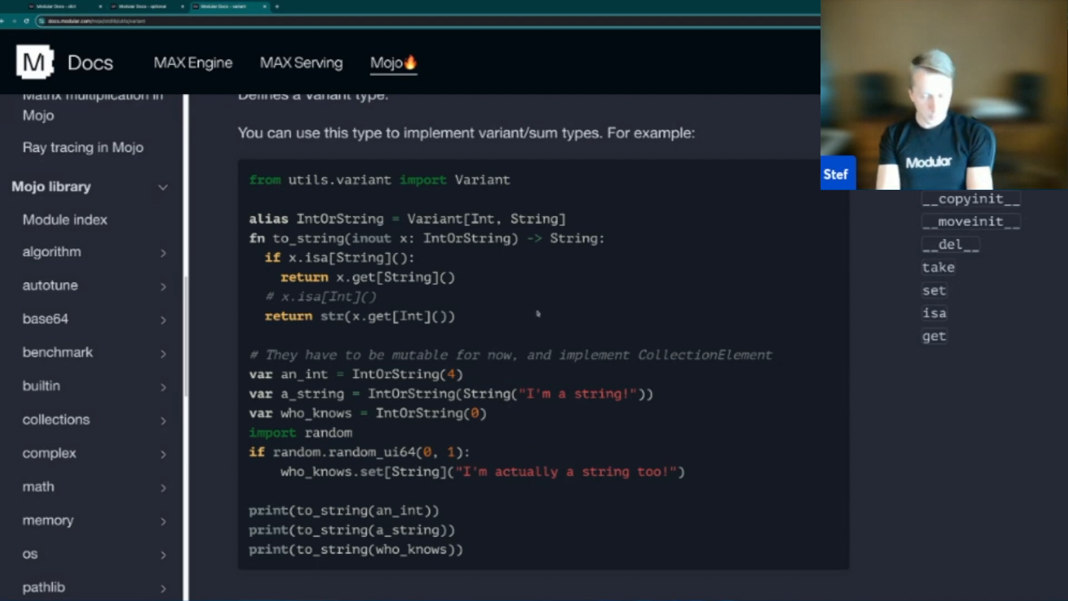
mouse_move(497, 327)
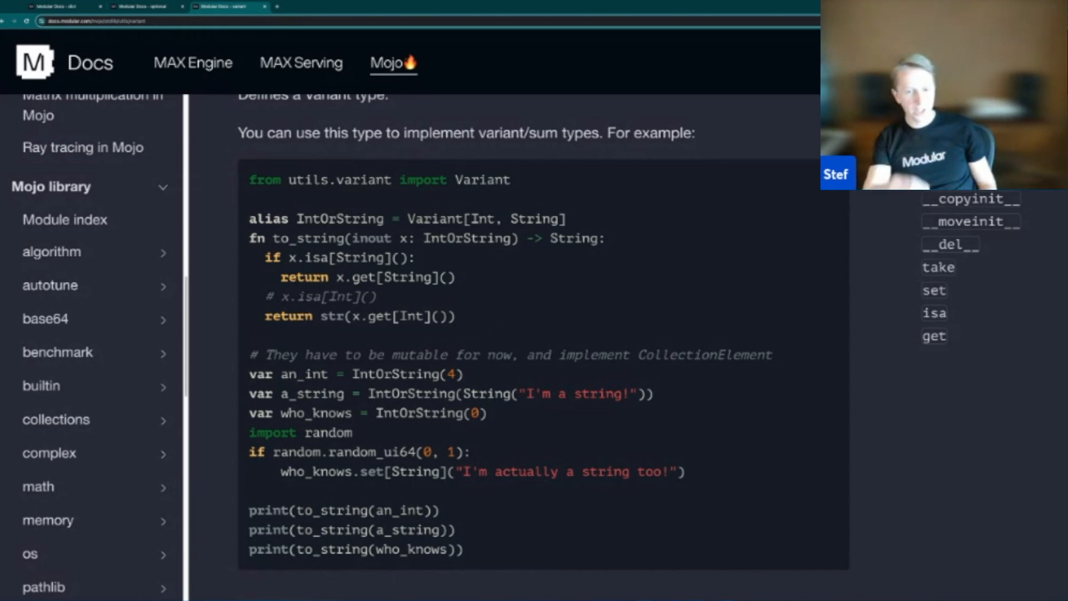
mouse_move(484, 319)
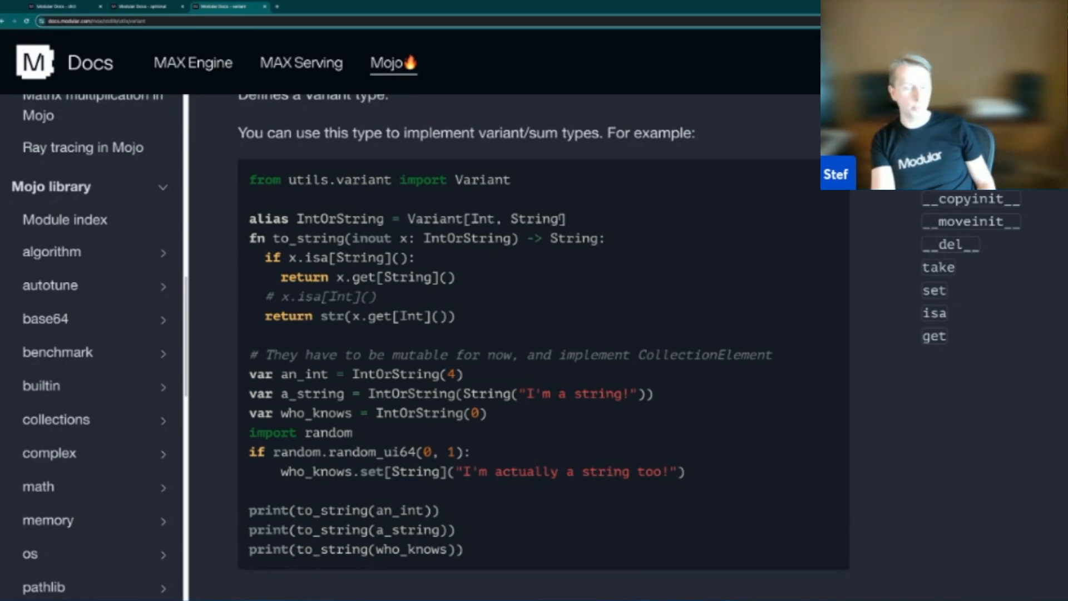
mouse_move(635, 223)
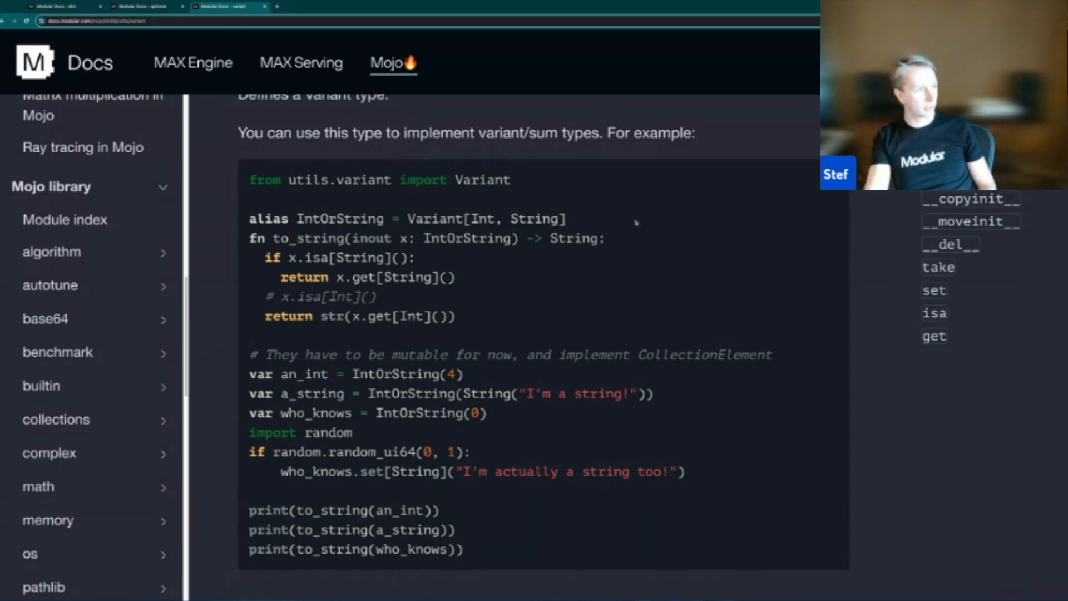
mouse_move(439, 235)
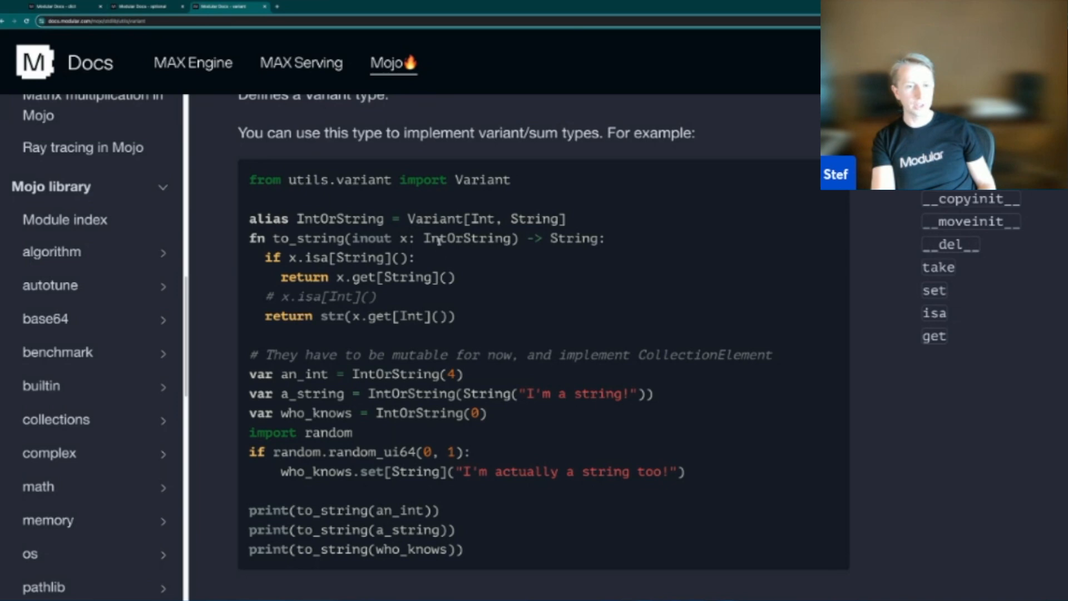
mouse_move(466, 254)
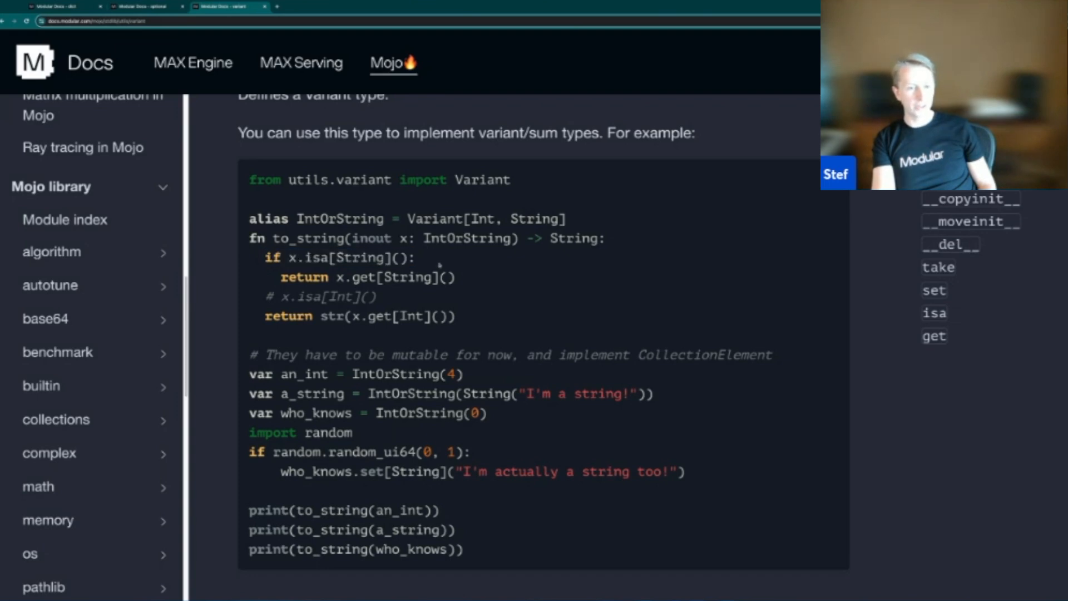
mouse_move(469, 279)
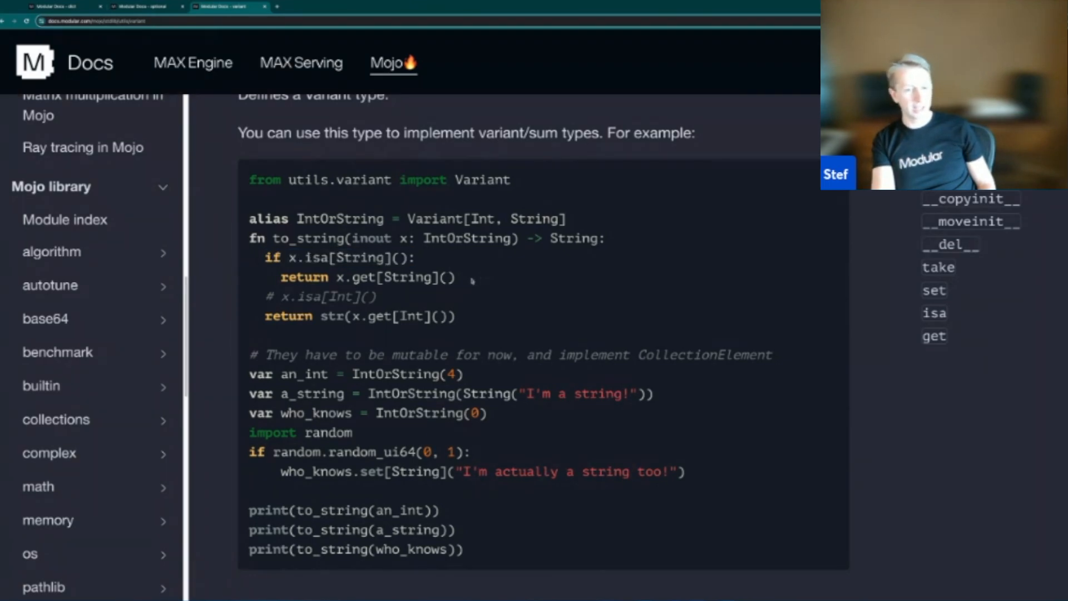
mouse_move(463, 293)
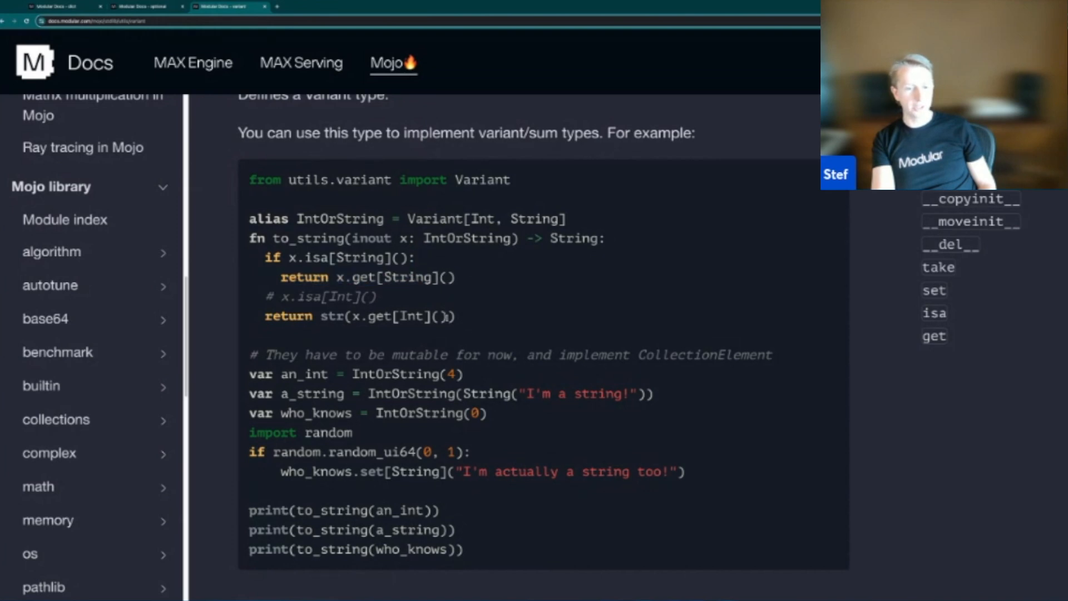
mouse_move(478, 334)
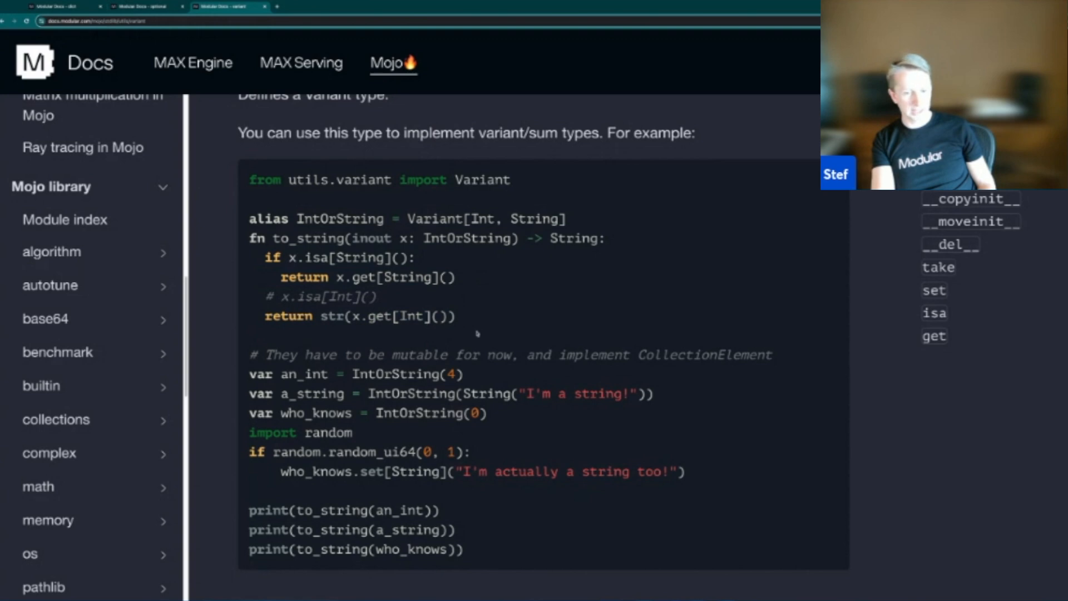
mouse_move(515, 281)
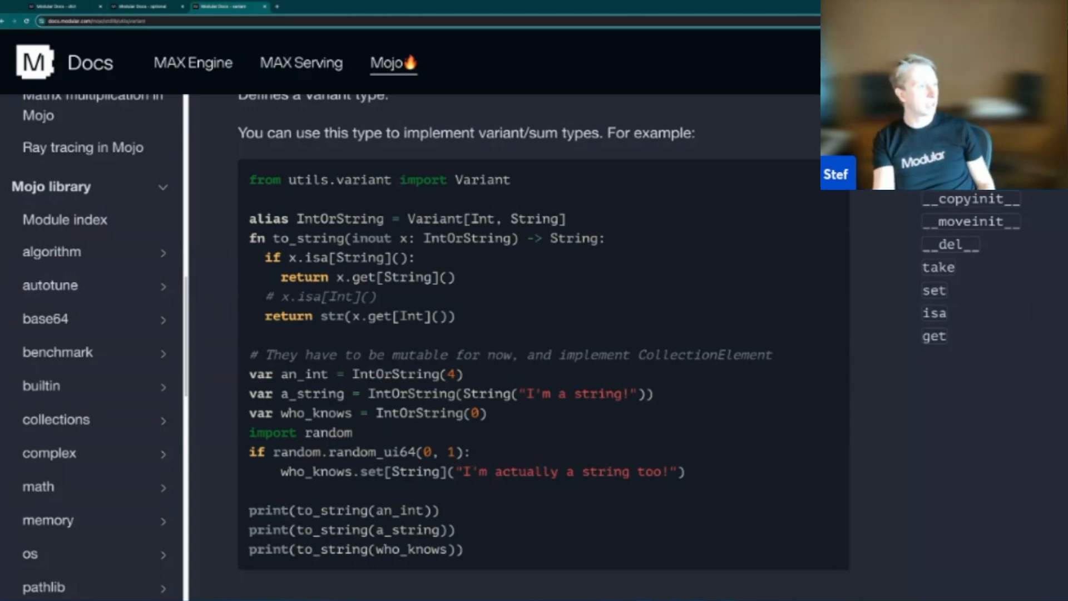
Switch to the optional module page showing the Optional value and or_else example.
left_click(145, 7)
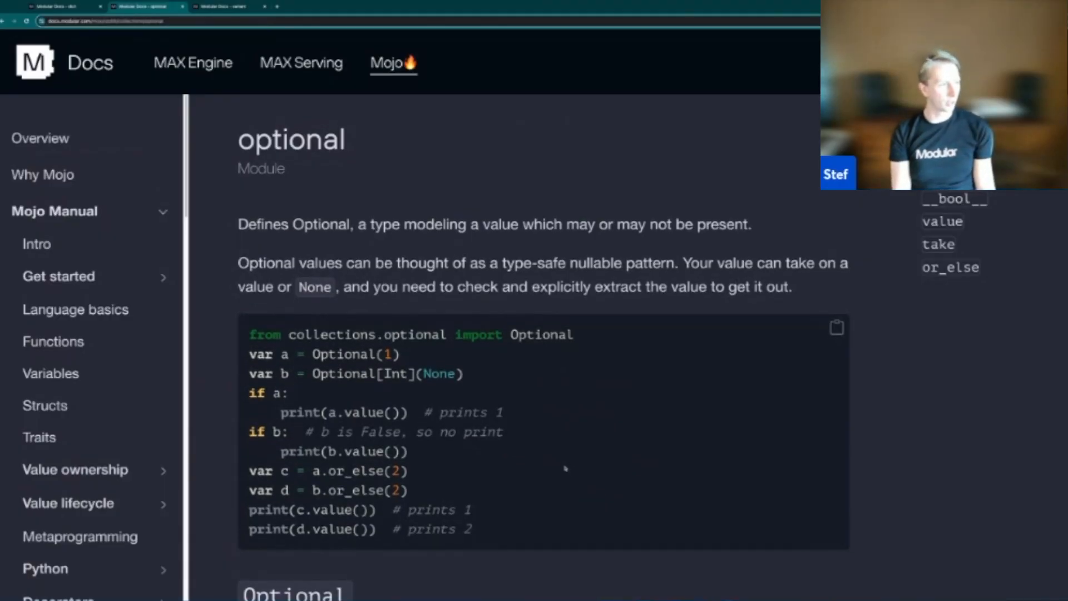
mouse_move(590, 475)
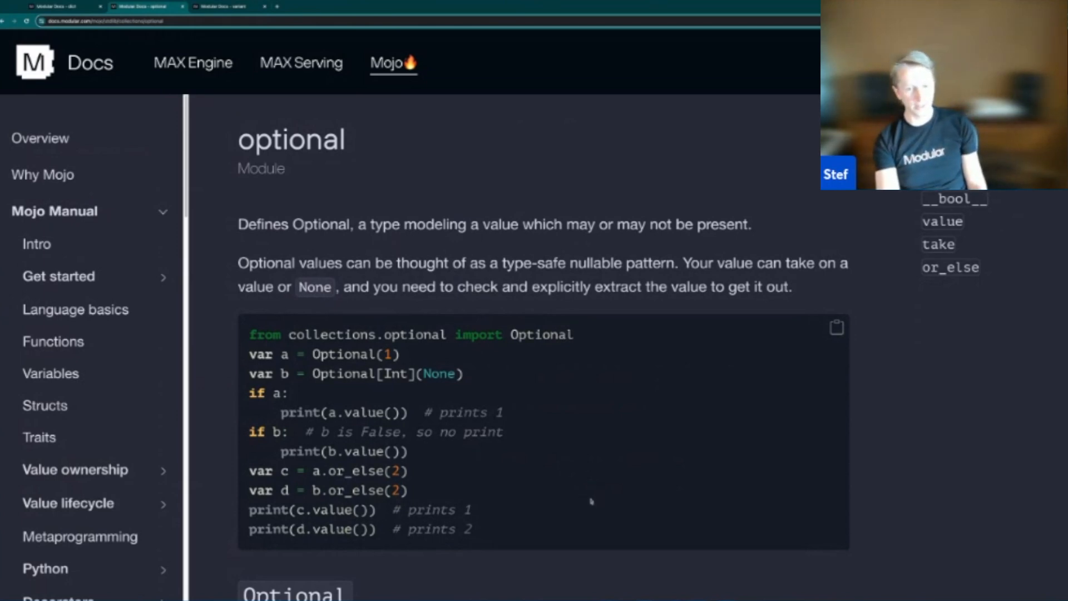
mouse_move(542, 510)
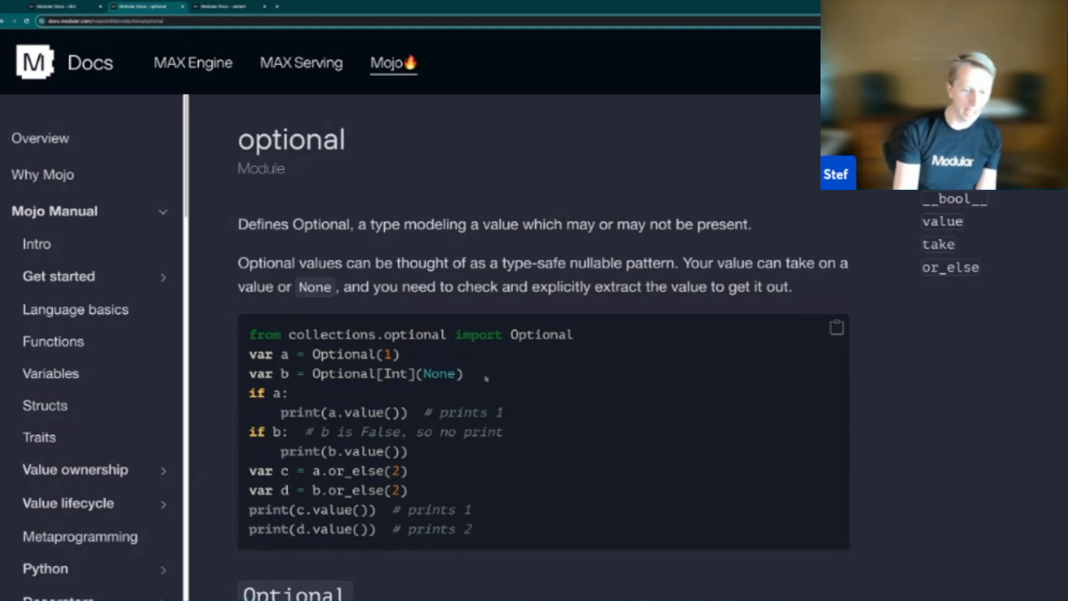
mouse_move(446, 392)
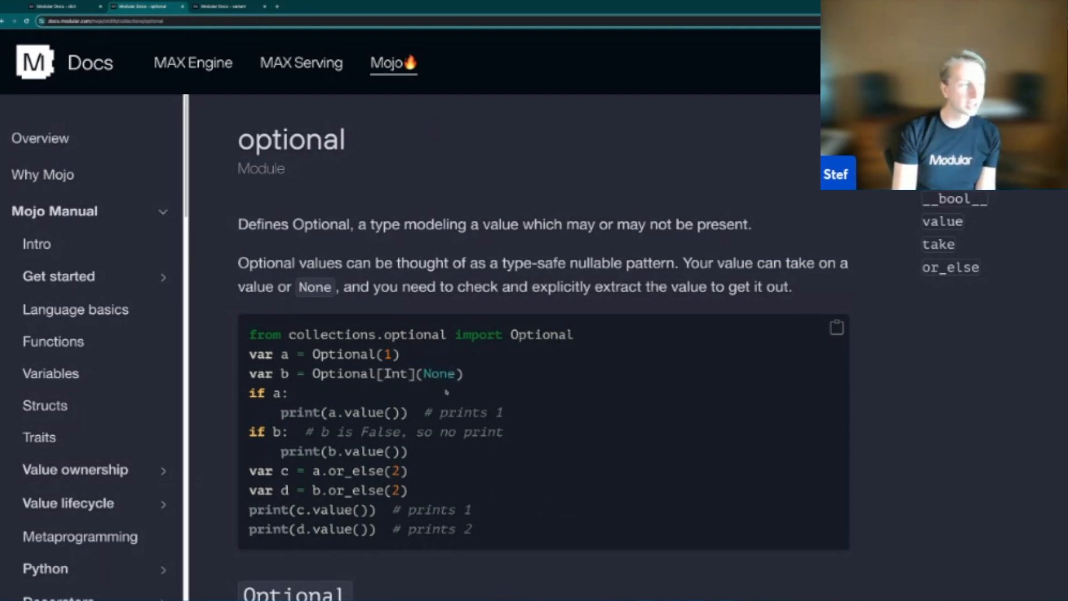
mouse_move(477, 423)
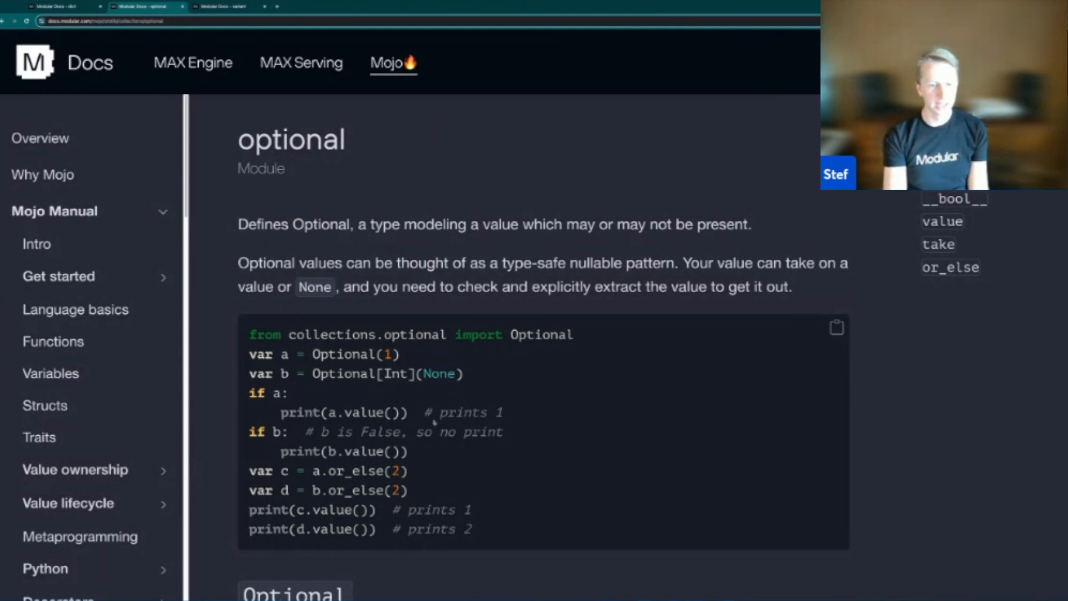
mouse_move(291, 407)
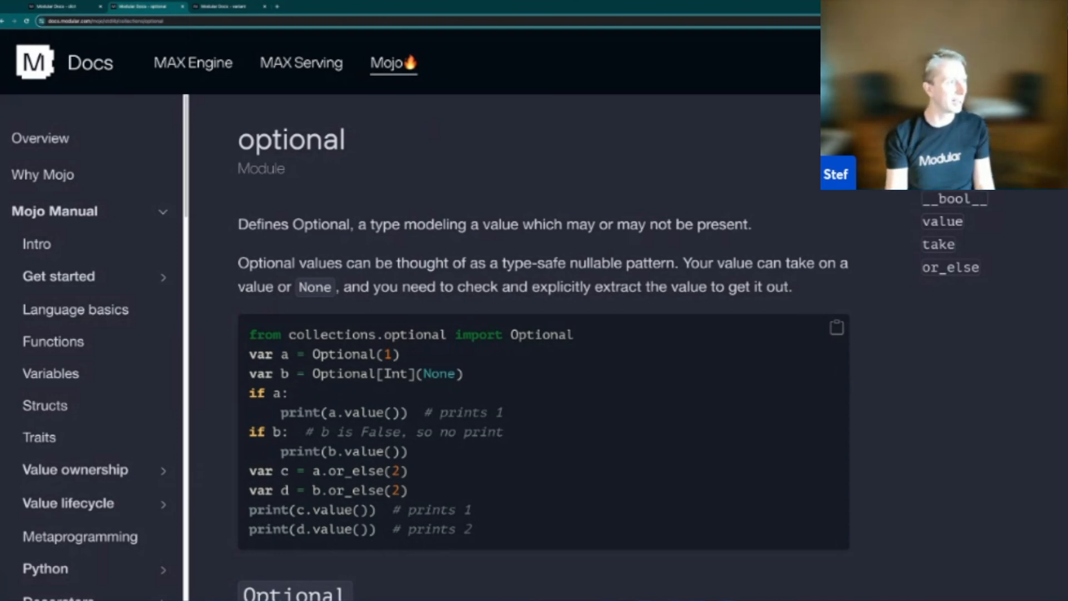
mouse_move(509, 404)
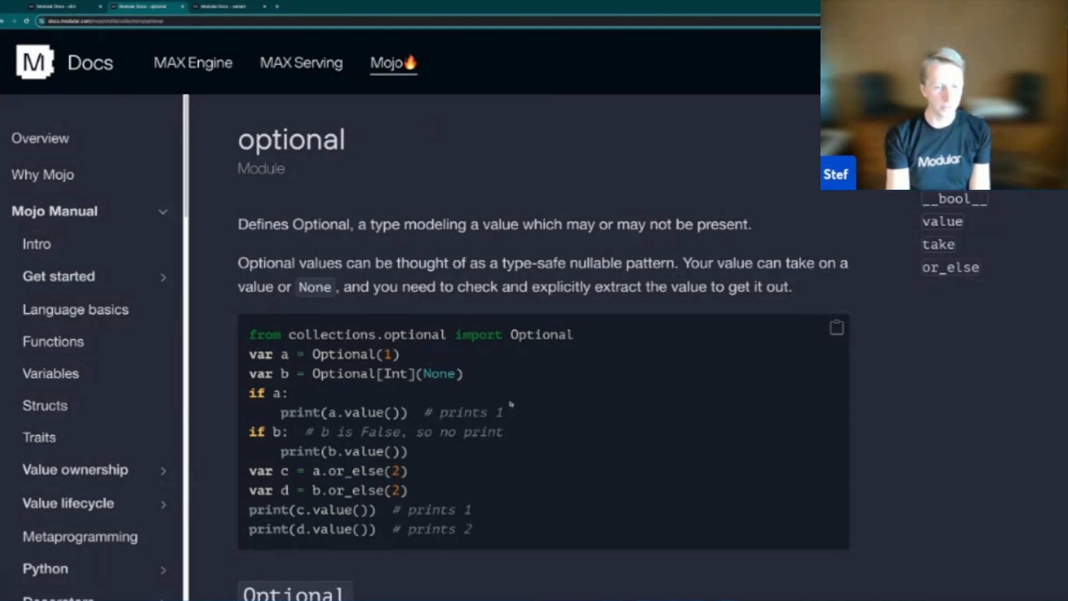
mouse_move(398, 365)
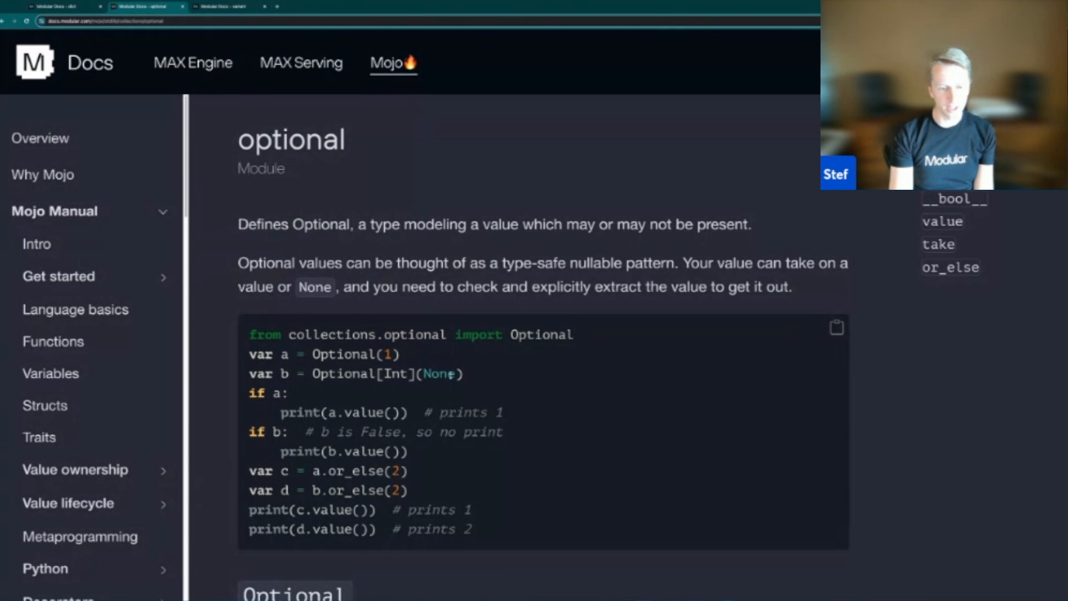
mouse_move(238, 430)
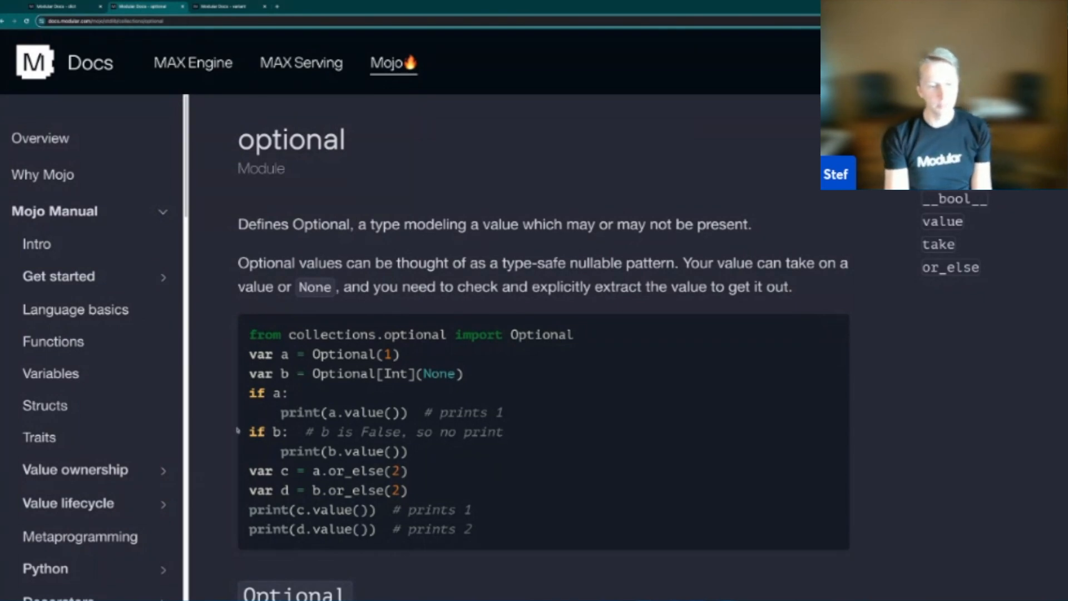